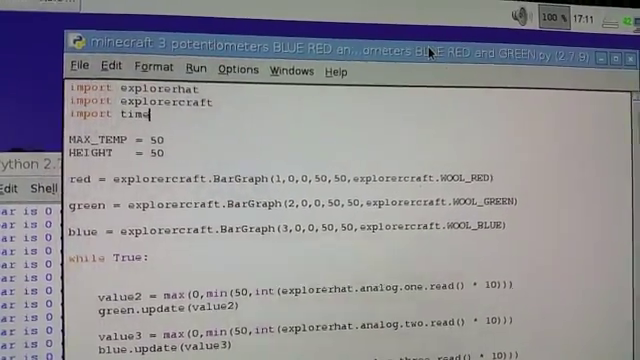
Step: Scroll the shell output to follow the red, green and blue bar values climbing to 50
scroll(down, 3)
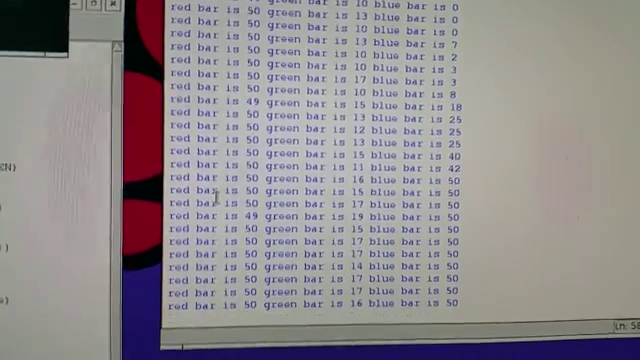
scroll(down, 3)
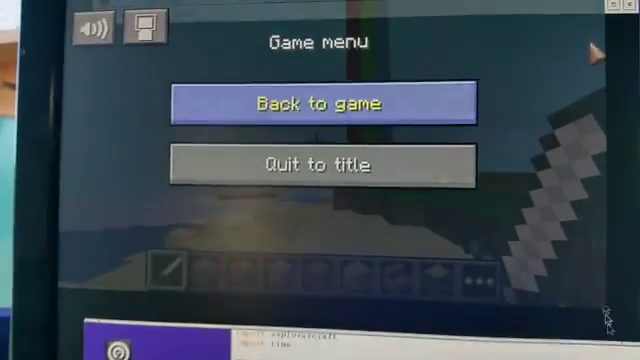
Step: Choose 'Back to game' to view the red, green and blue block bars in the world
click(318, 100)
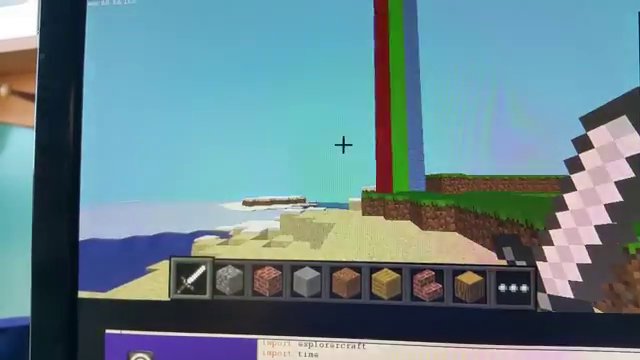